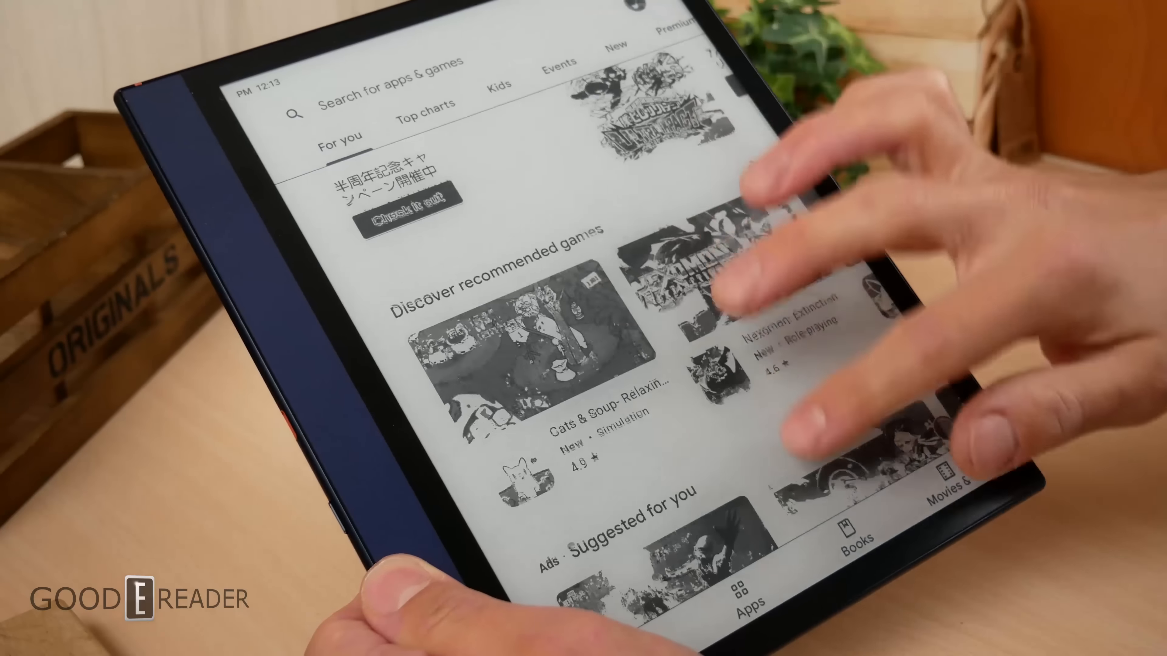
Step: Browse the Play Store For you page down past game recommendations to the Royal Match update card
scroll(down, 3)
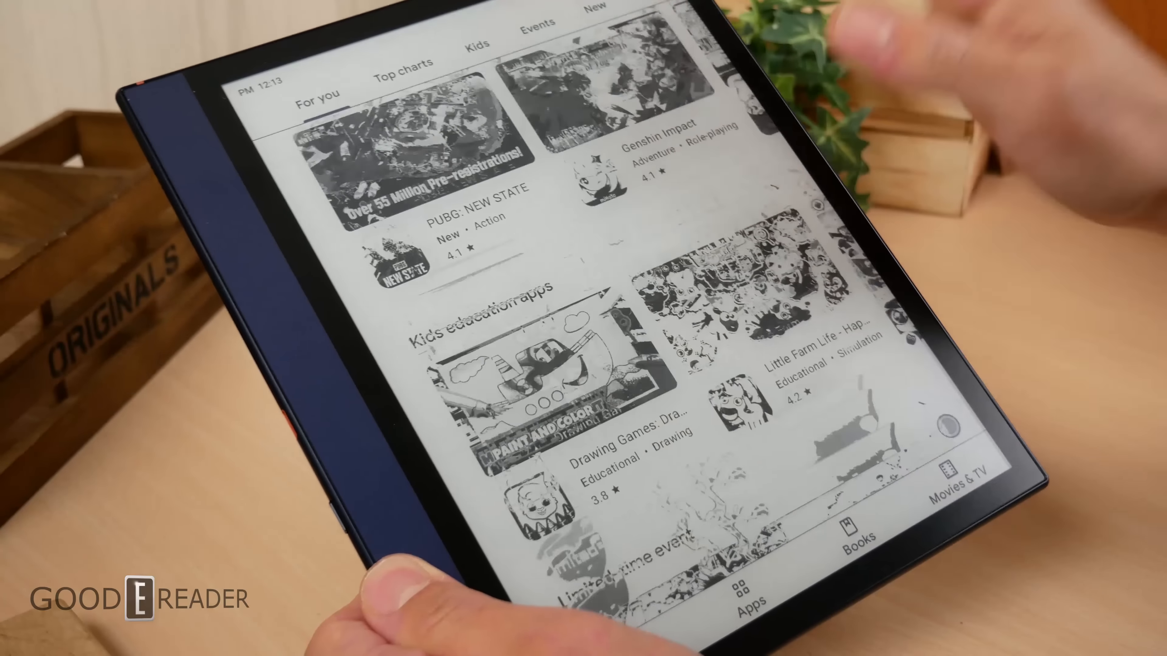
scroll(down, 3)
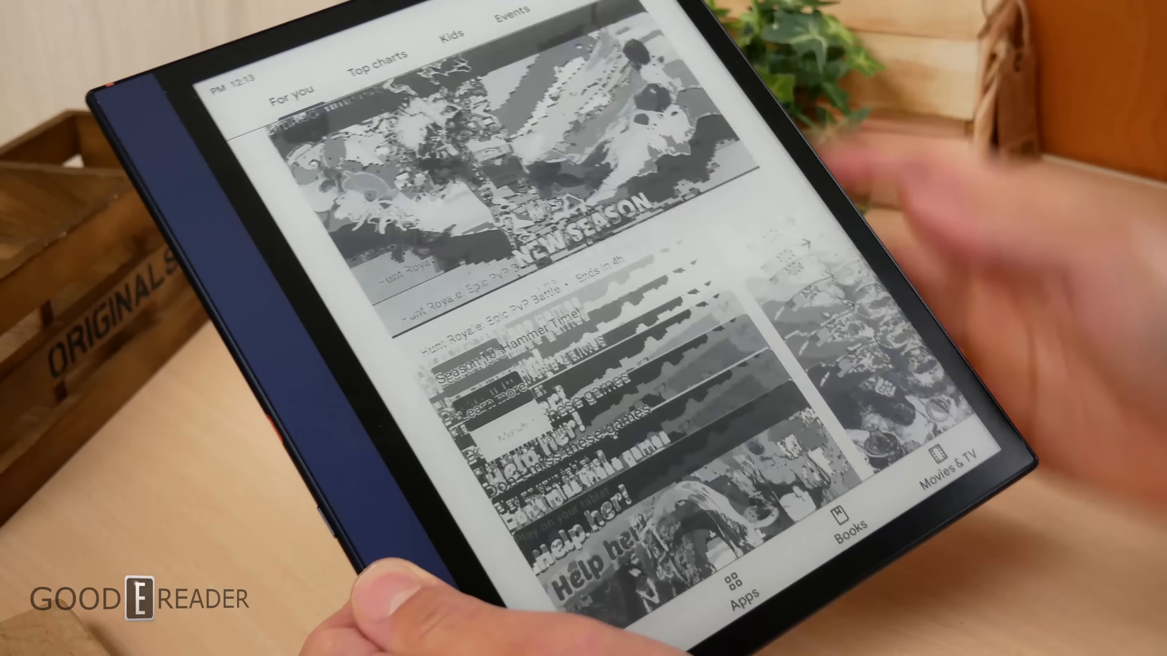
scroll(down, 3)
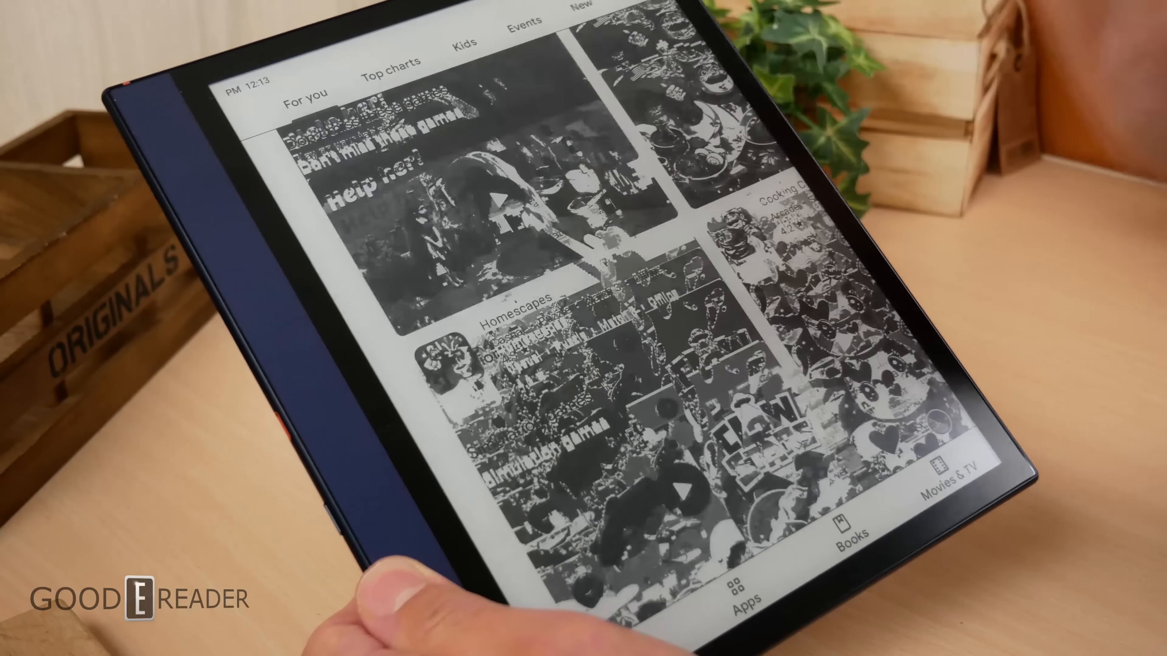
scroll(down, 3)
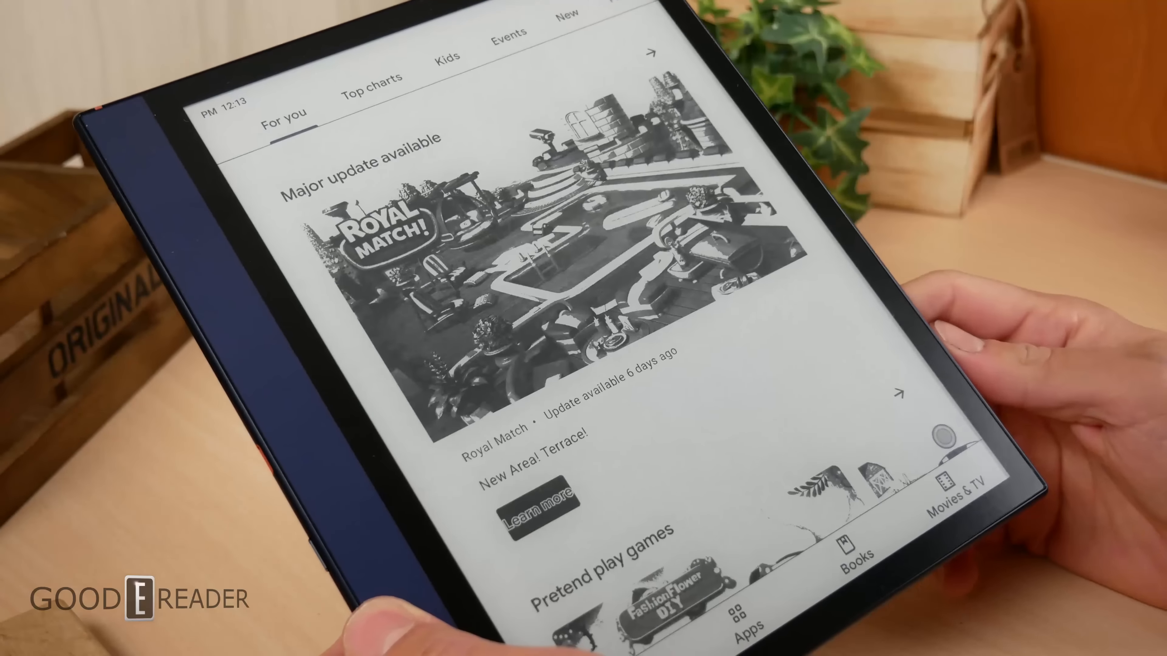
scroll(down, 3)
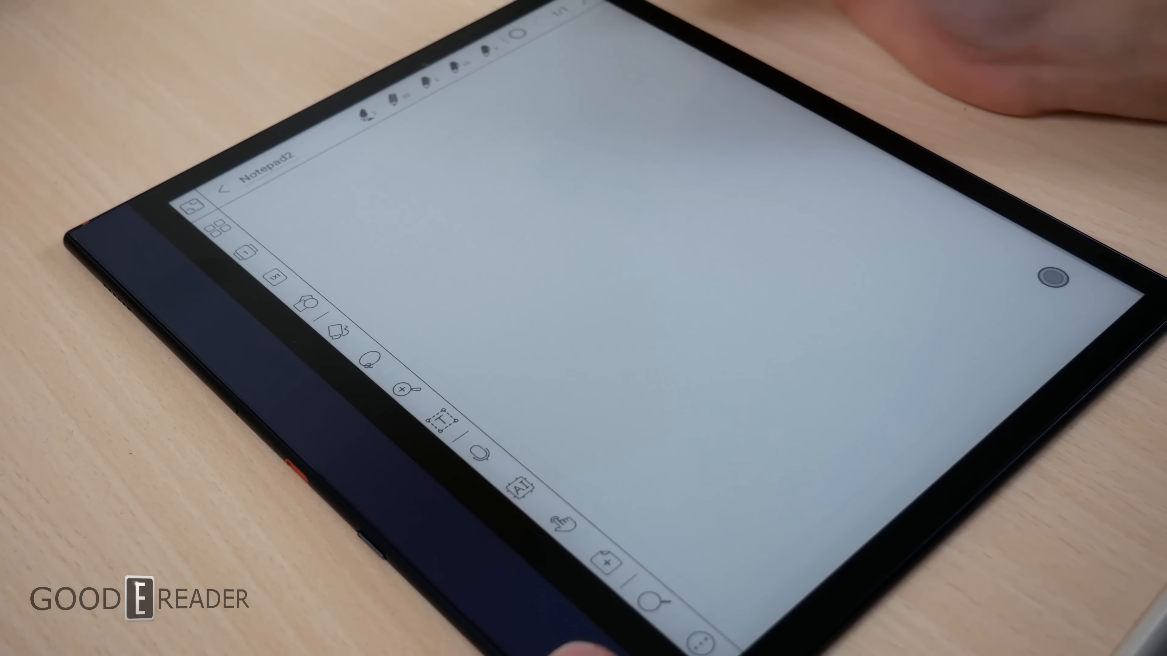
Step: Adjust the pen's brush and line width, then cover the Notepad2 page with looping scribbles
click(402, 89)
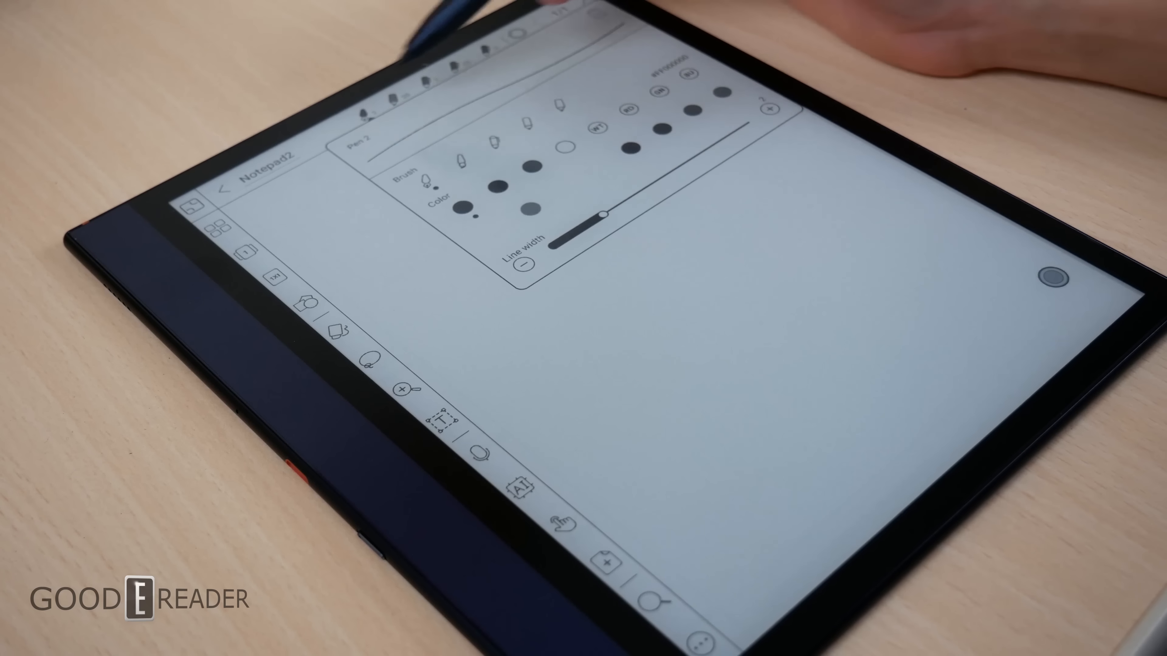
click(424, 97)
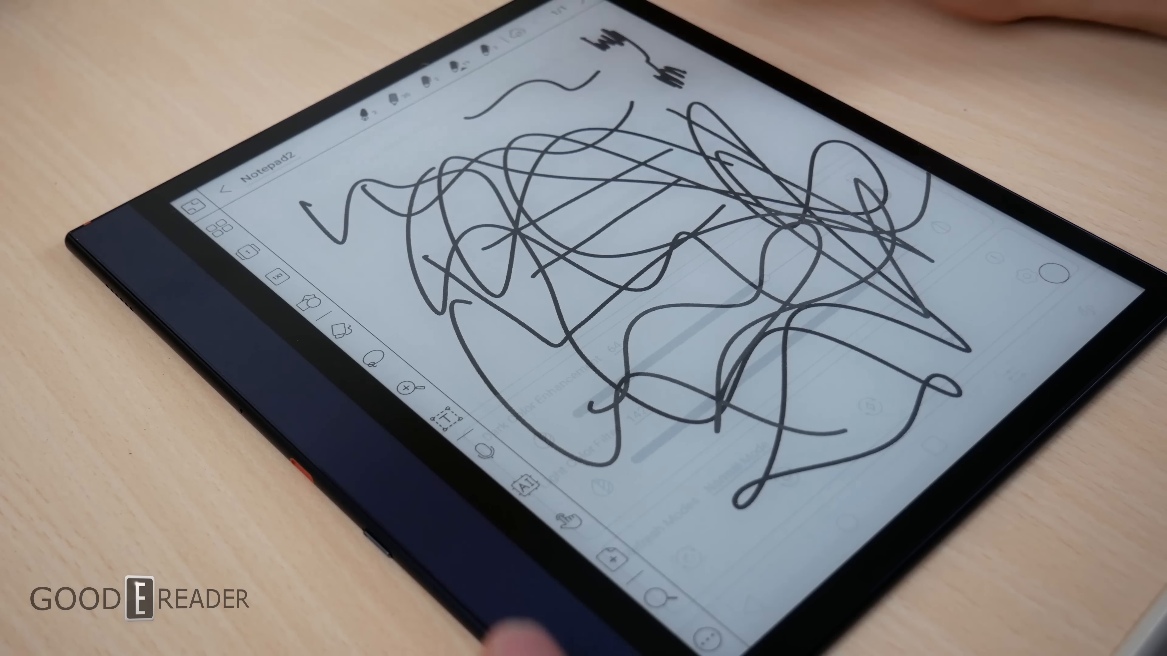
scroll(down, 3)
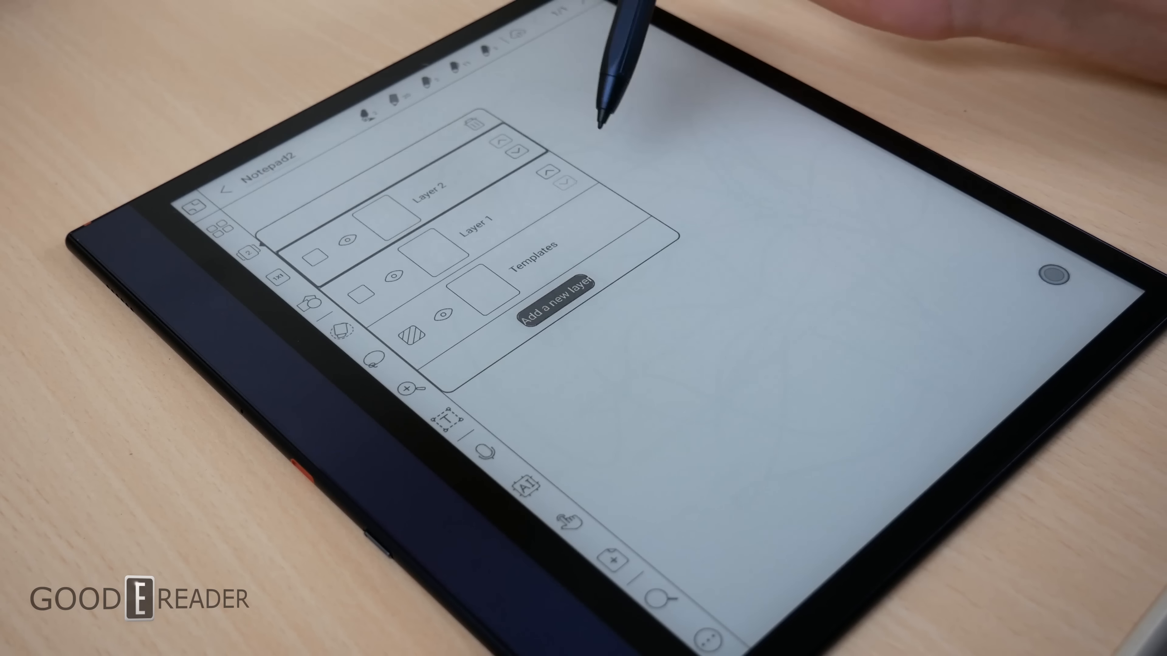
Step: Add Layer 2 above Layer 1 in the Layers panel, leaving the page free of scribbles
click(554, 297)
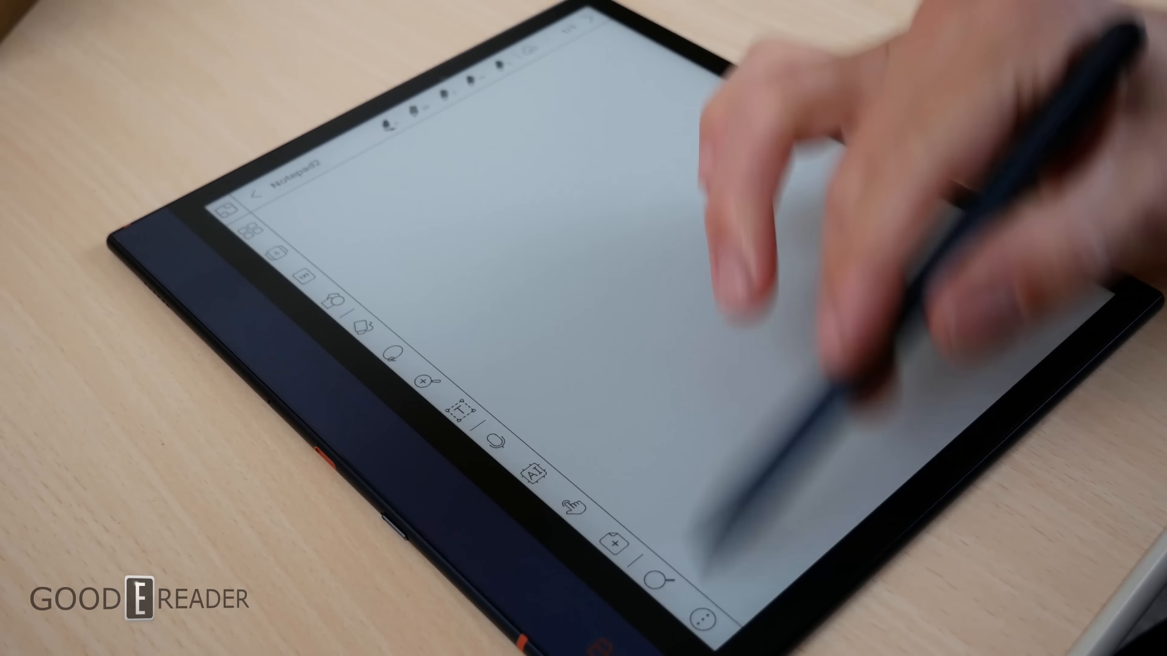
Step: Insert cartoon car.png from the Pictures folder into the note via Insert image(s)
click(689, 616)
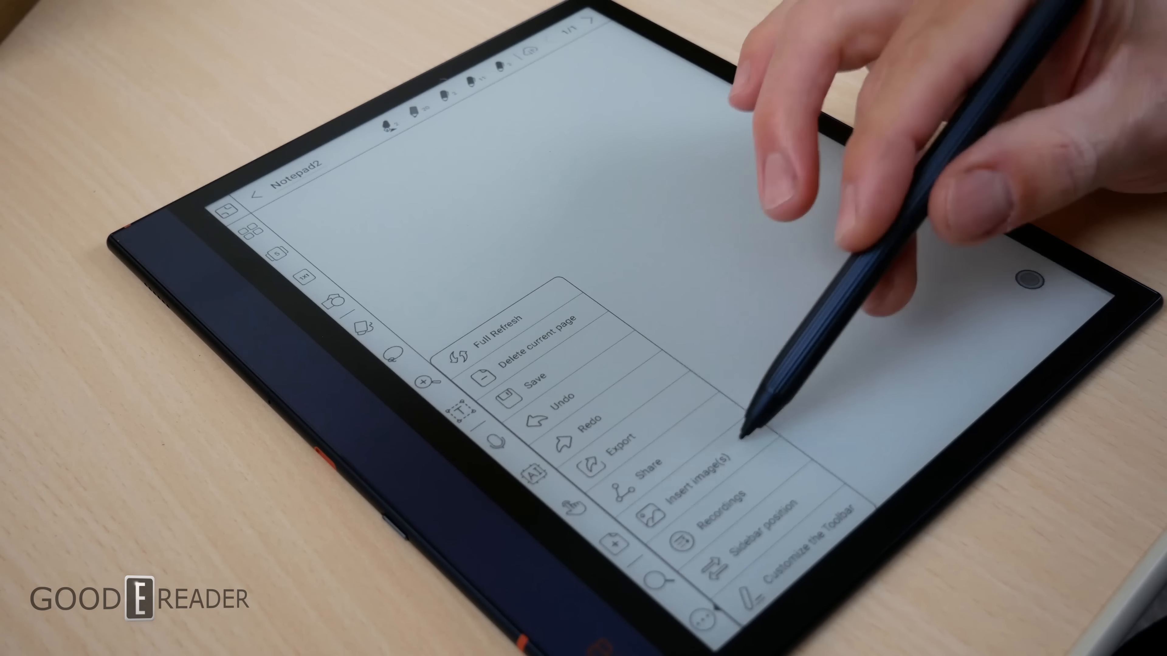
click(699, 480)
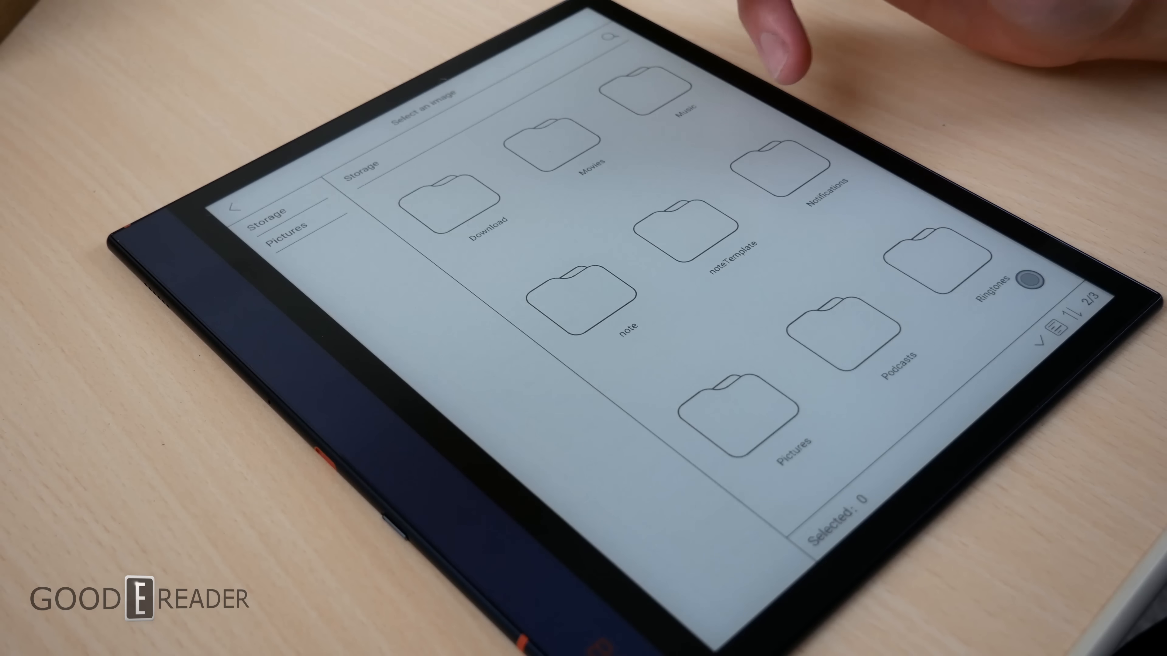
click(729, 420)
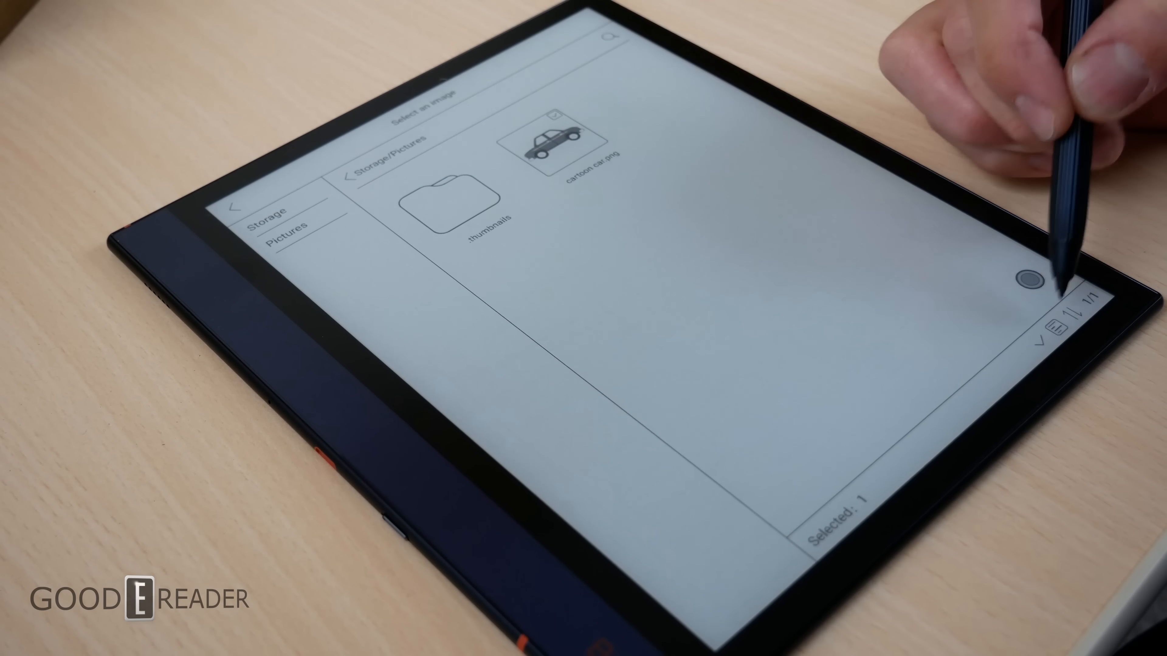
click(1041, 342)
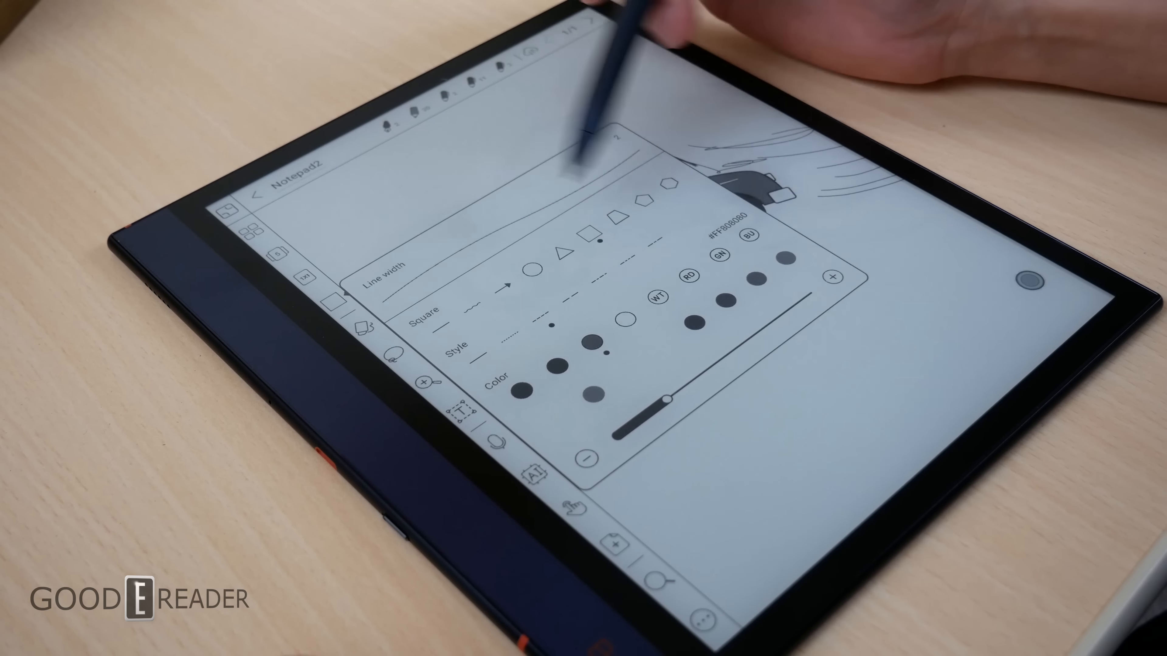
Step: Set the Square shape's line width with the slider, alongside its style and colour
drag(666, 398, 773, 320)
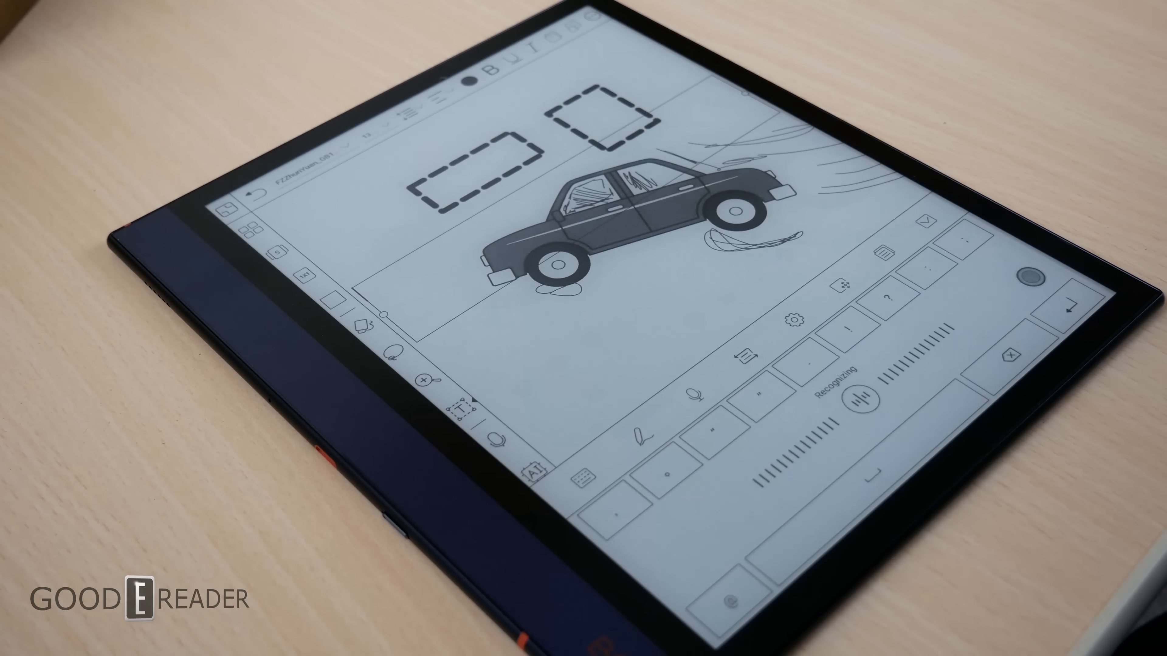
Step: Dictate "I am going to" into a text box on the car sketch page using voice input
text(I am going to)
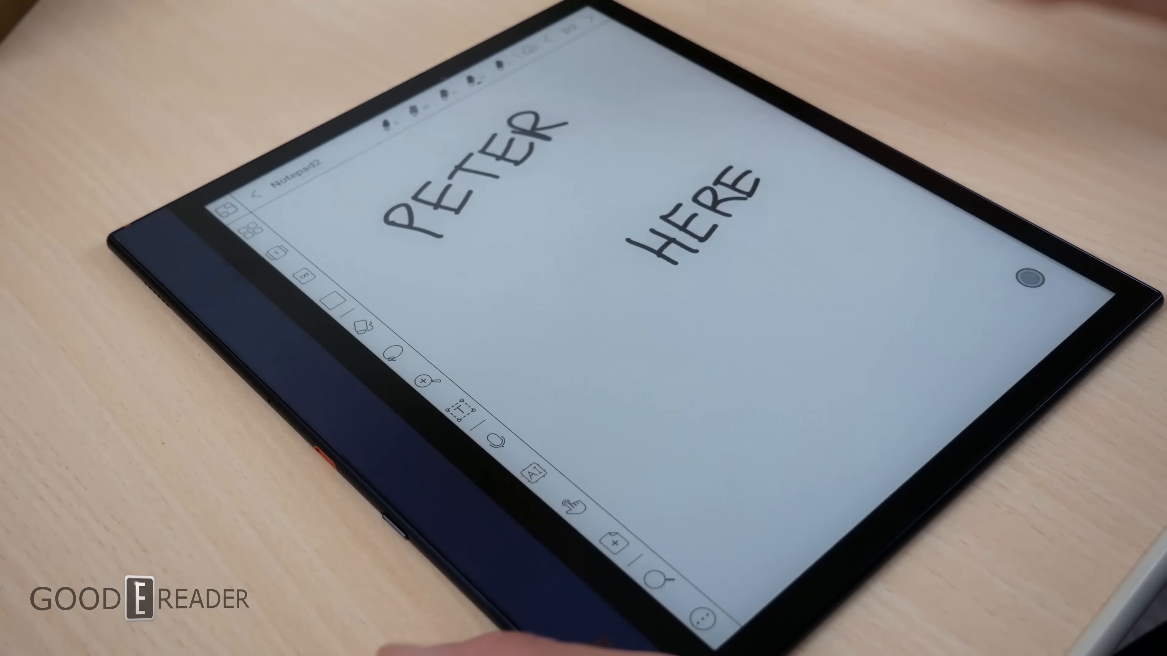
Step: Run AI recognition on the two handwritten words, trying Original and Reflow Recognition modes
click(530, 469)
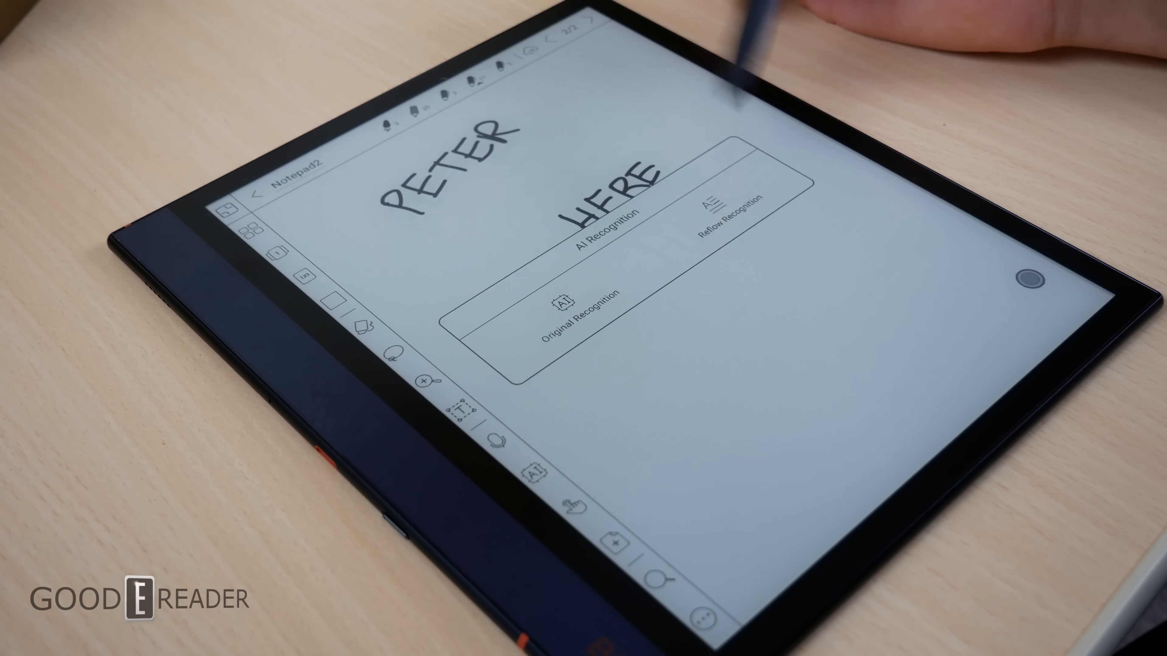
click(602, 212)
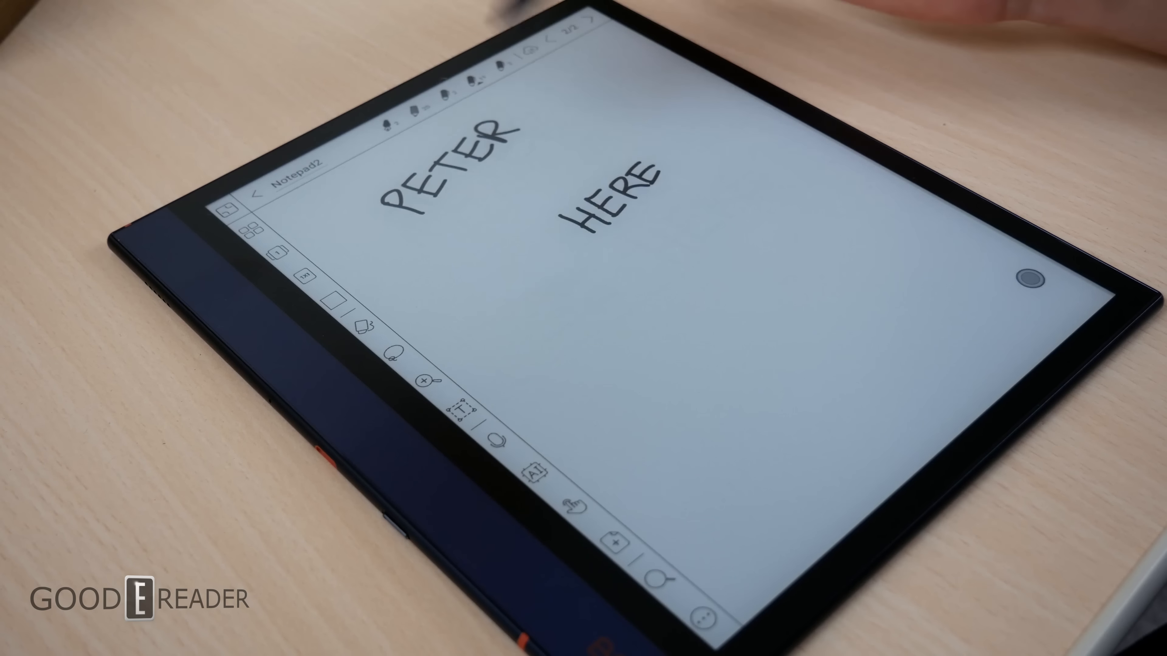
click(533, 471)
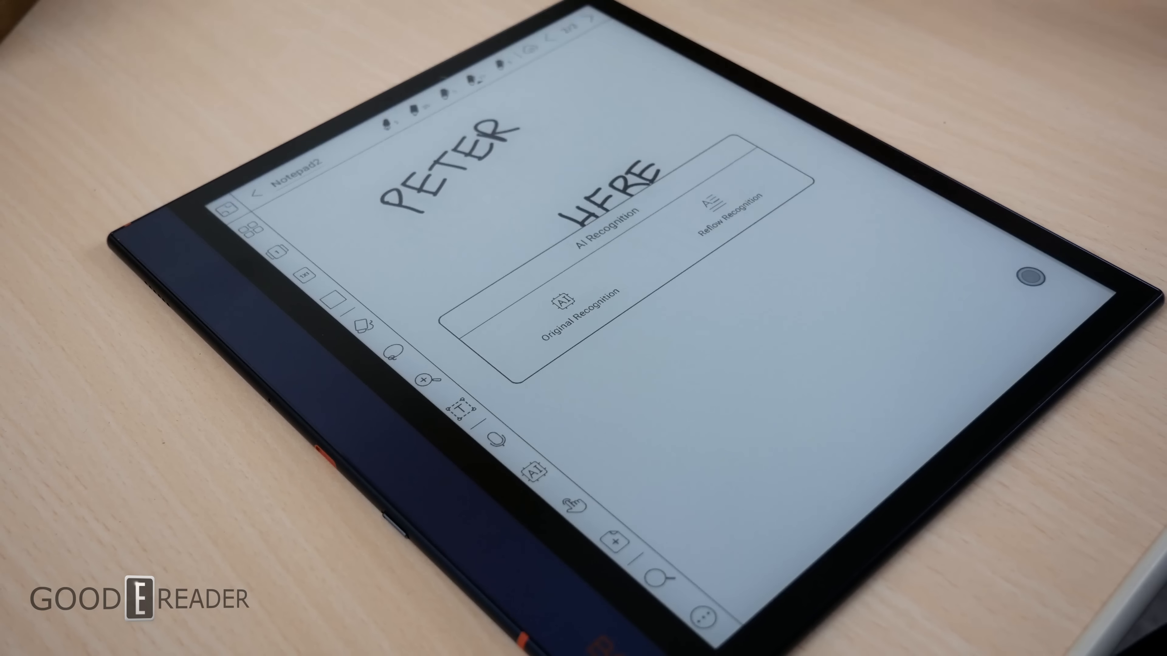
click(591, 229)
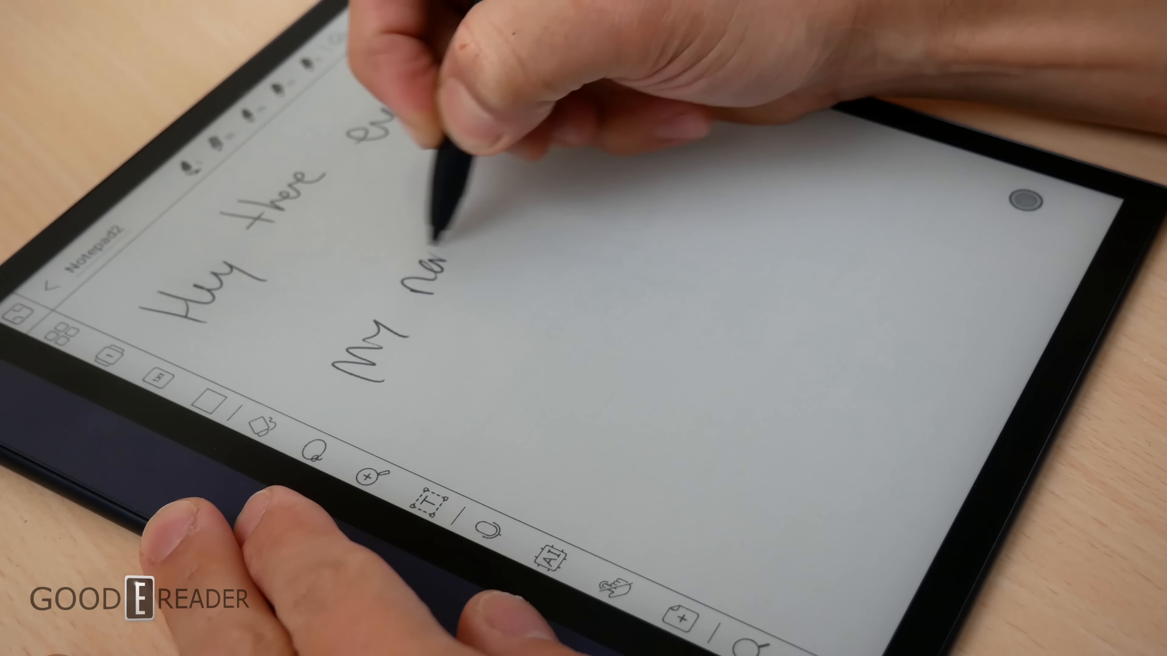
Step: Handwrite a cursive greeting "Hey there" and the start of an introduction line
drag(431, 364, 491, 402)
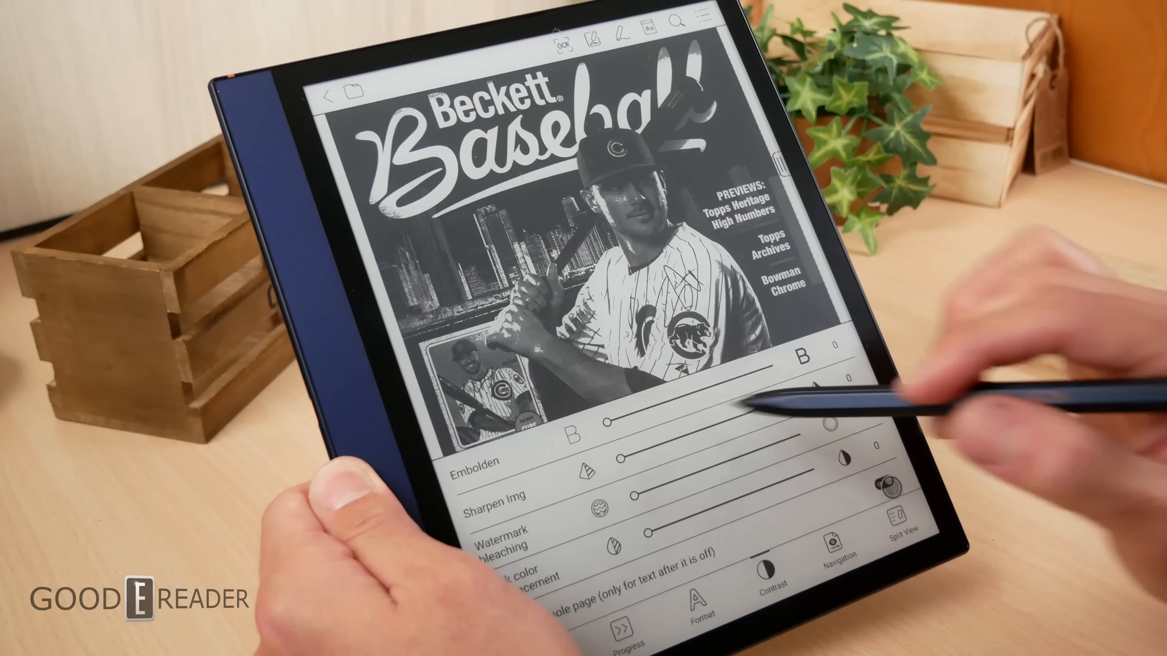
Step: Increase the Embolden contrast setting for the Beckett Baseball magazine pages
drag(602, 431, 689, 425)
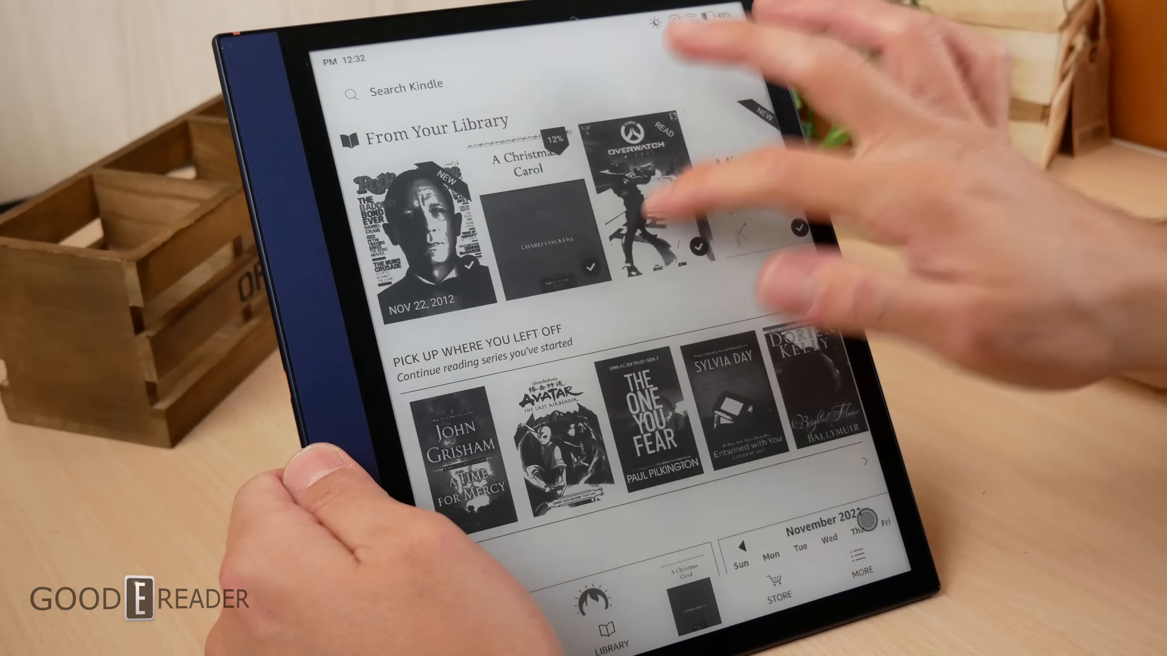
Step: Open the Overwatch comic past its cover and tips, and enlarge a single panel in panel view
click(640, 197)
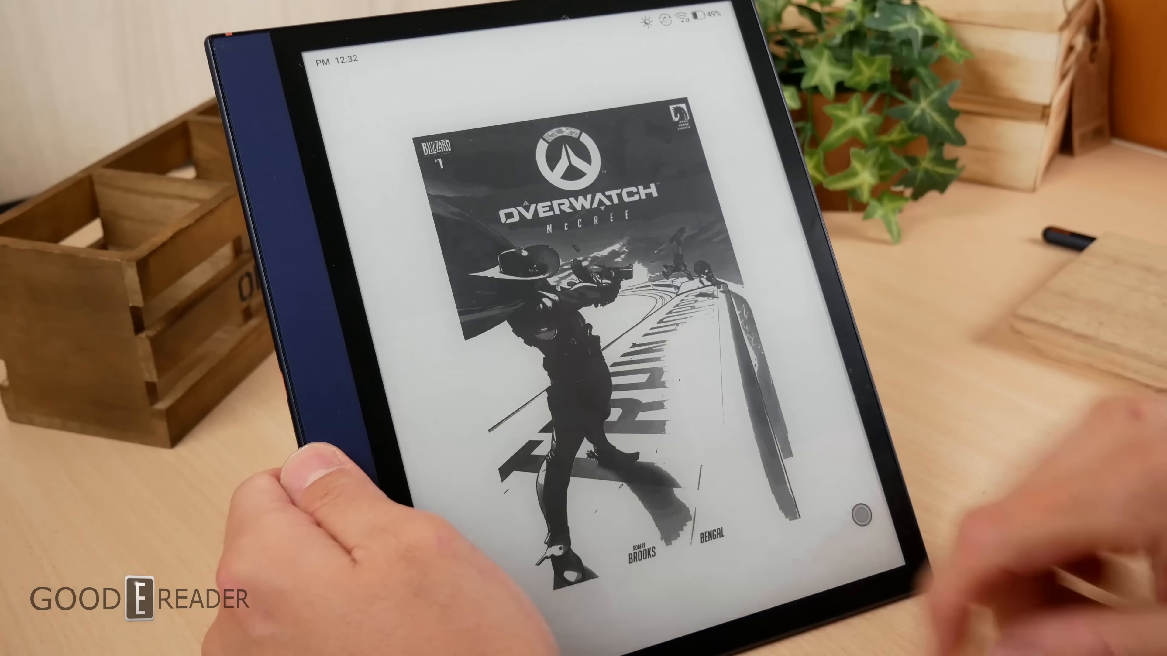
click(596, 298)
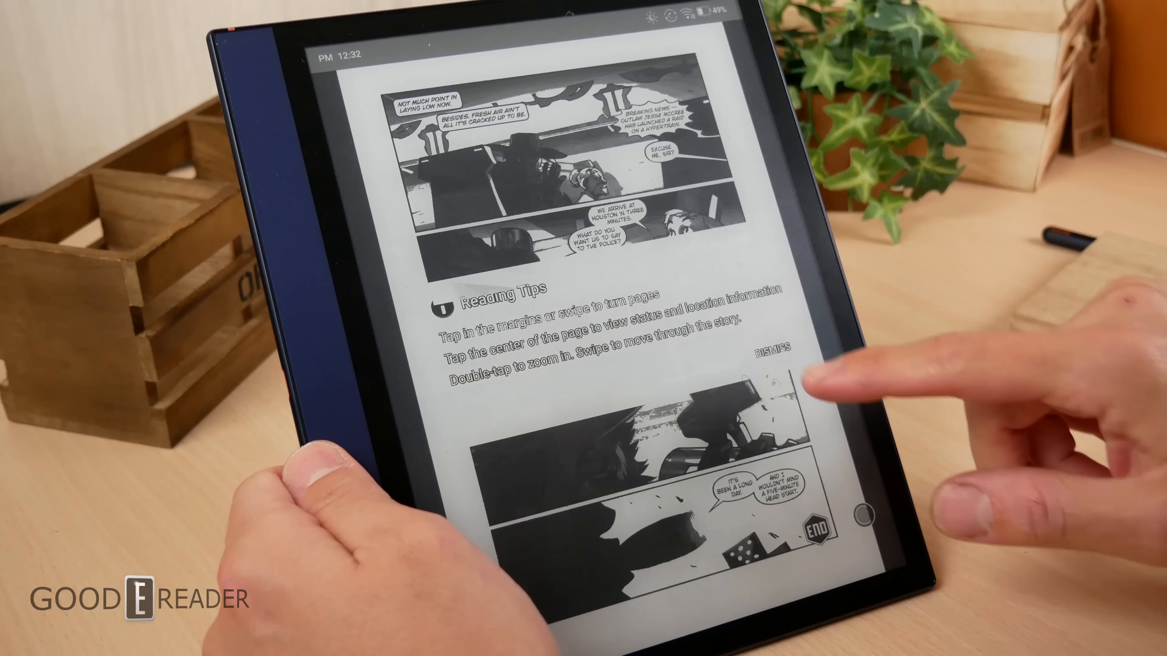
click(773, 350)
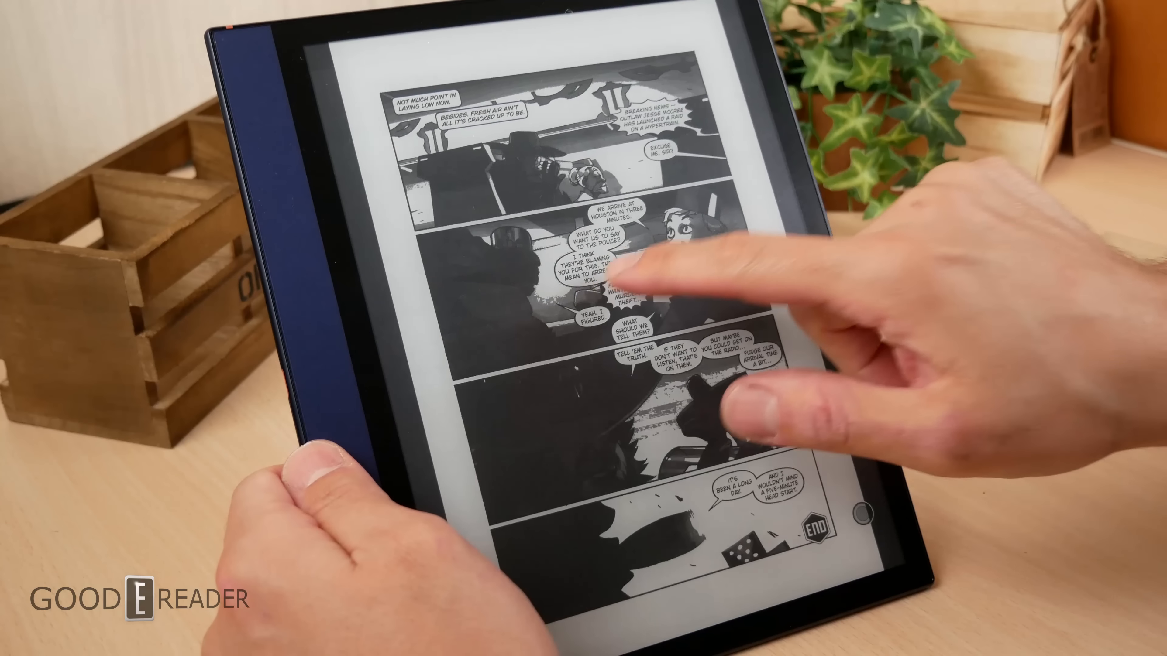
click(640, 282)
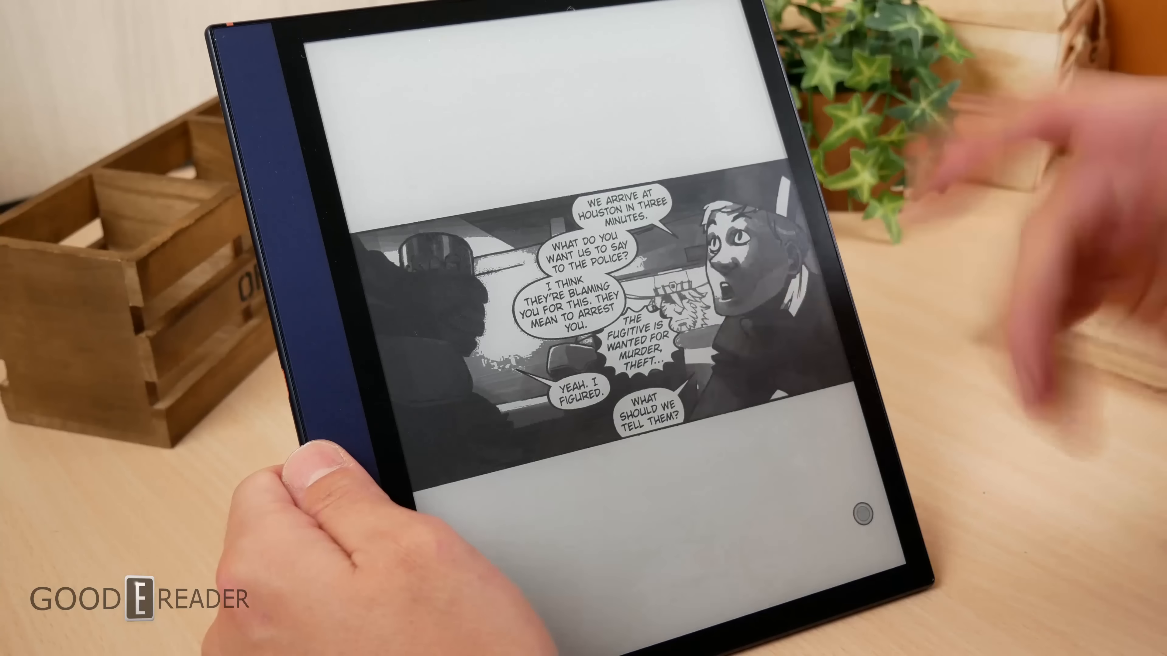